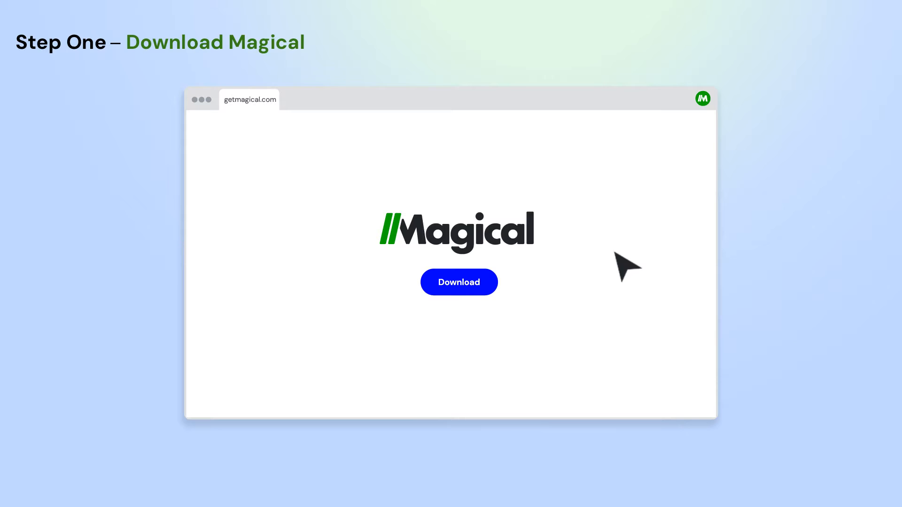
# Step: Download the Magical Chrome extension via the blue Download button on getmagical.com
pyautogui.click(458, 282)
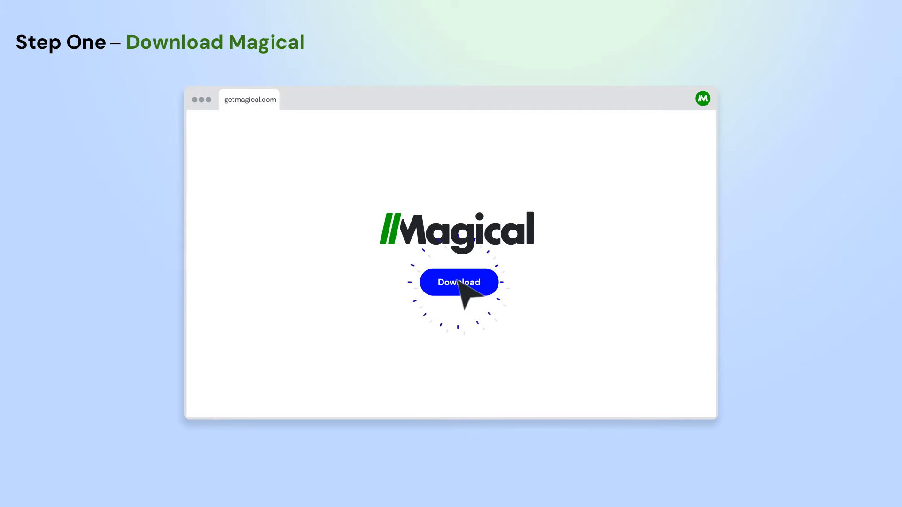
pyautogui.click(459, 282)
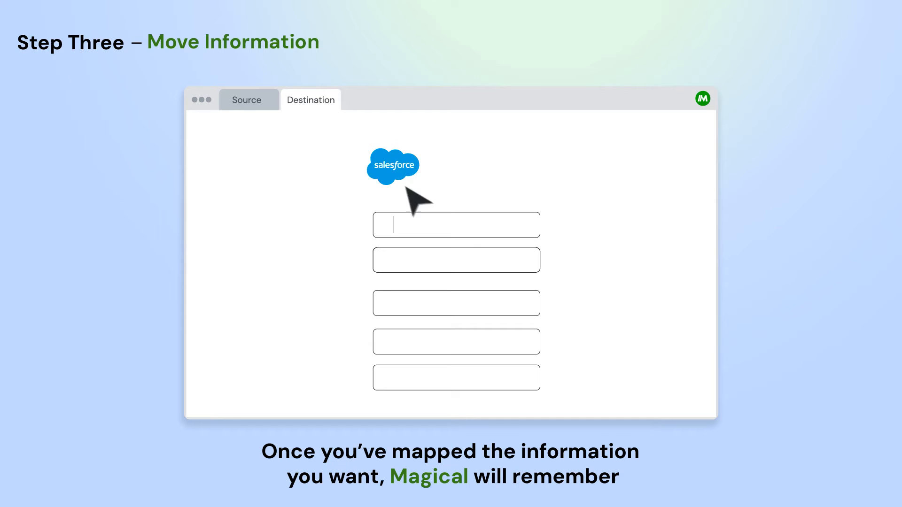
pyautogui.moveTo(417, 236)
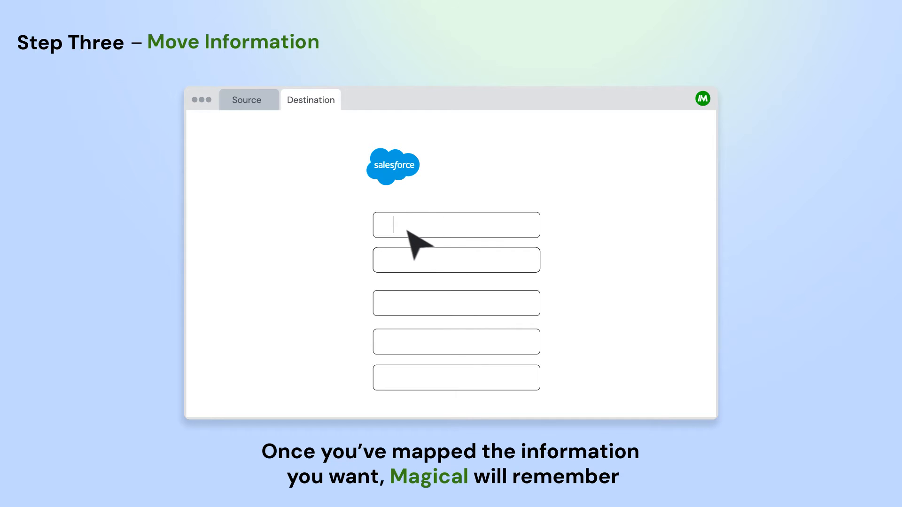
# Step: Enter // in the first empty Salesforce field to bring up Magical's suggestion list
pyautogui.write('//')
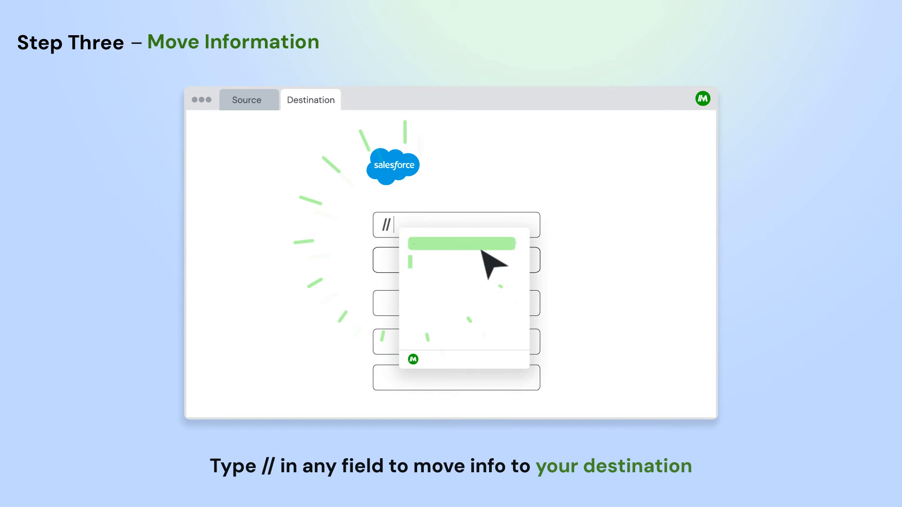